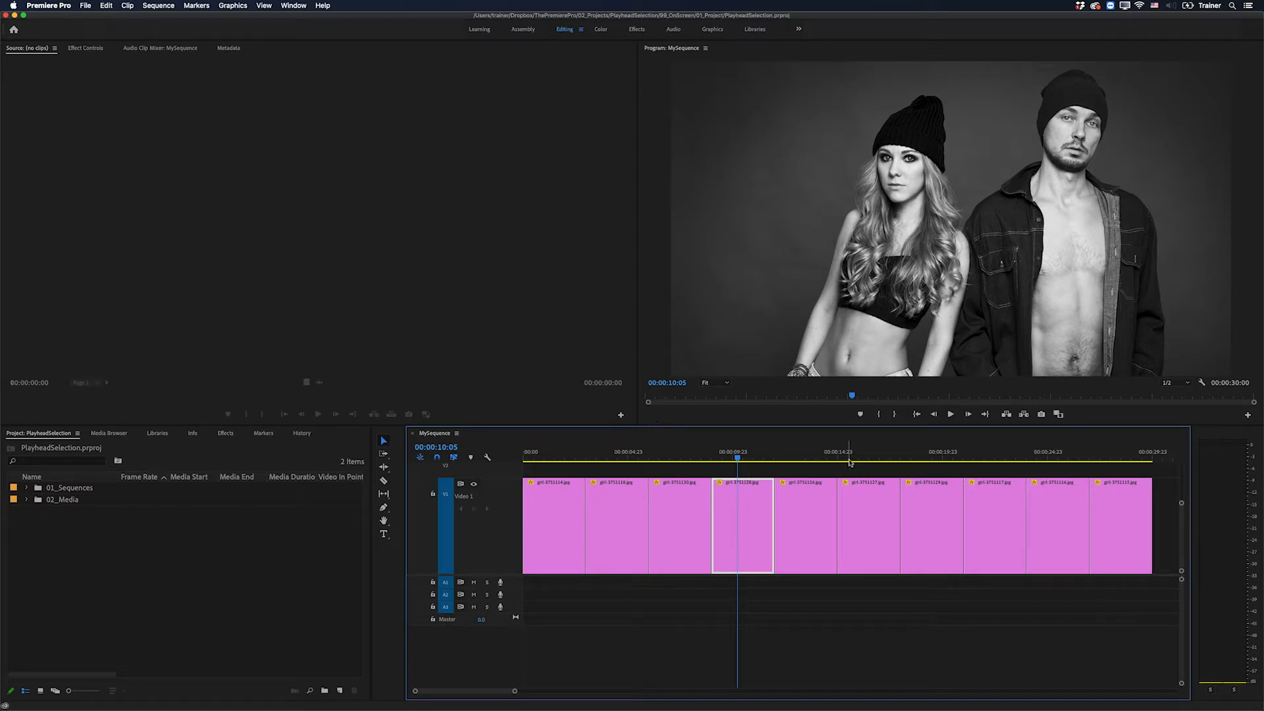
Step: Park the playhead over a photo clip further along the sequence, that clip becoming selected
{"action": "left_click", "coordinate": [891, 452]}
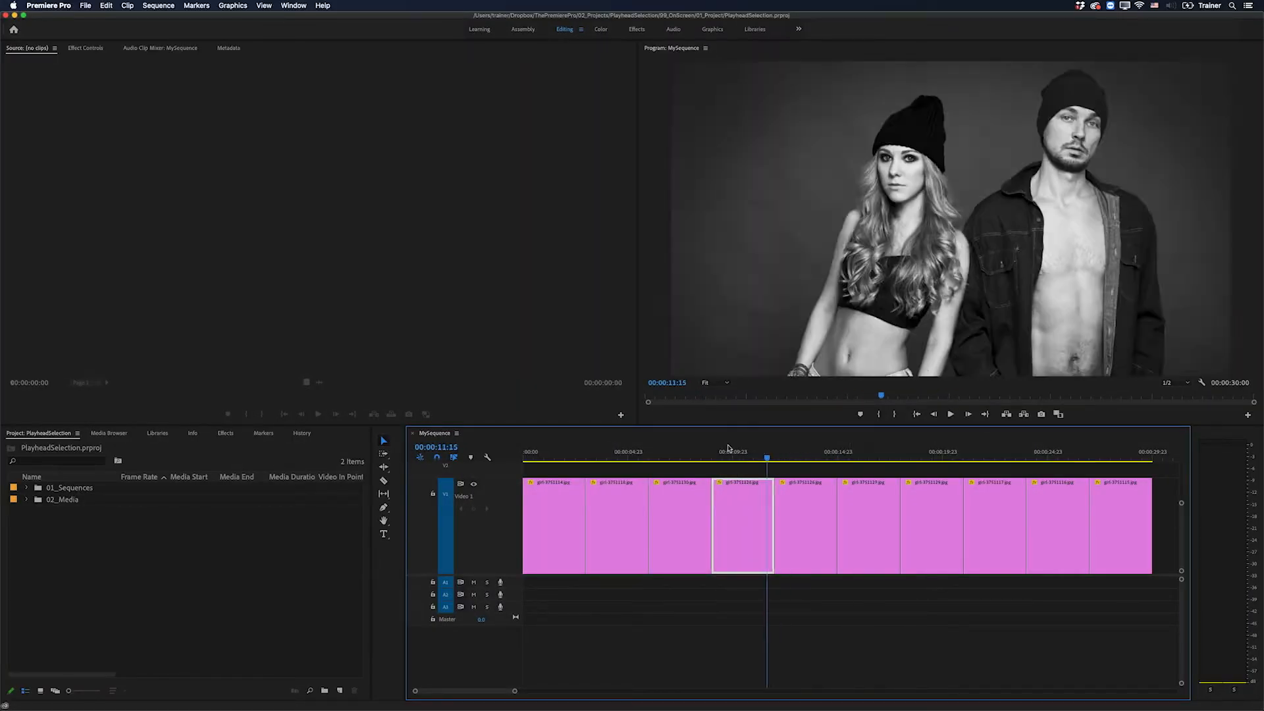
{"action": "left_click", "coordinate": [814, 451]}
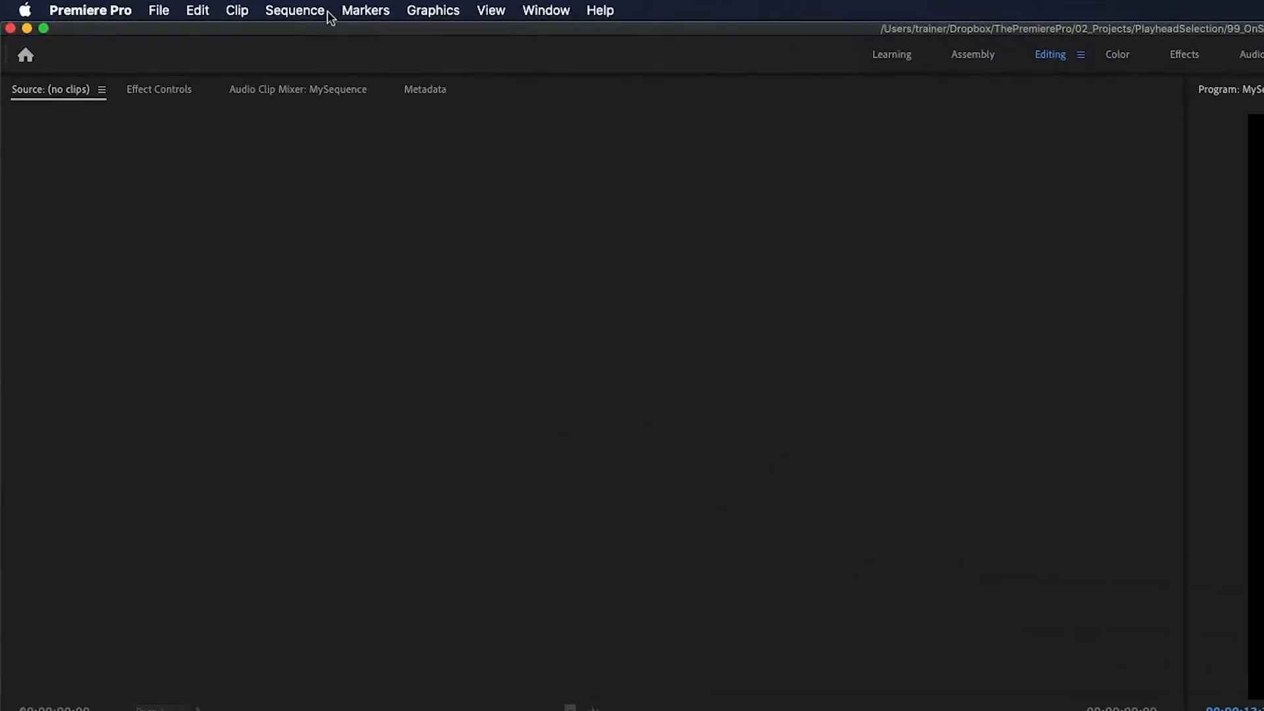
Step: Check Selection Follows Playhead in the Sequence menu and park the playhead near the sequence start
{"action": "left_click", "coordinate": [295, 10]}
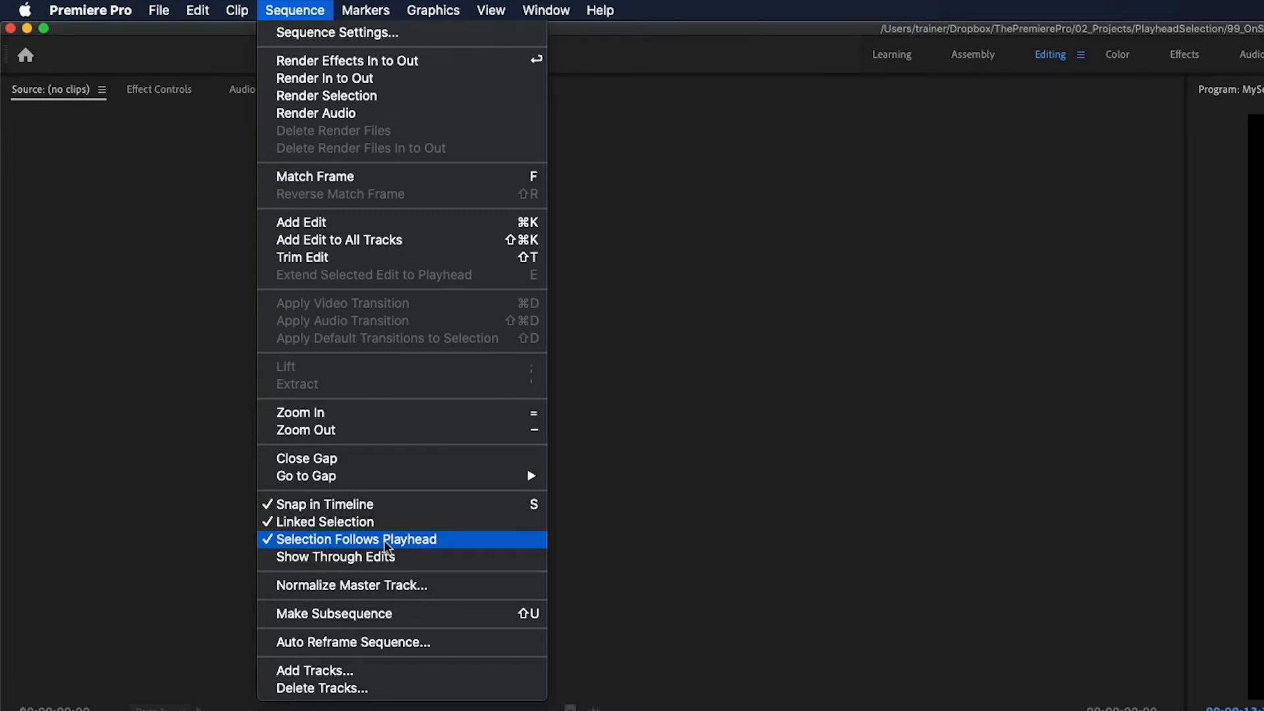
{"action": "left_click", "coordinate": [353, 539]}
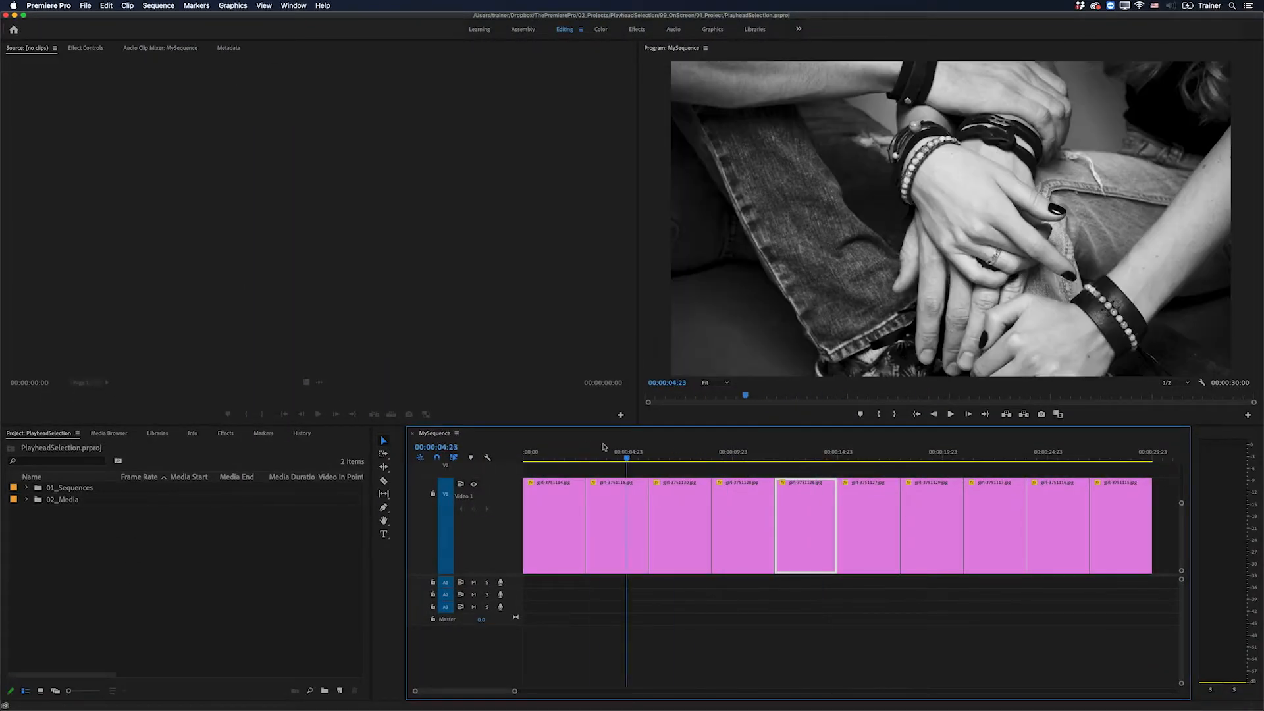
{"action": "left_click", "coordinate": [625, 451]}
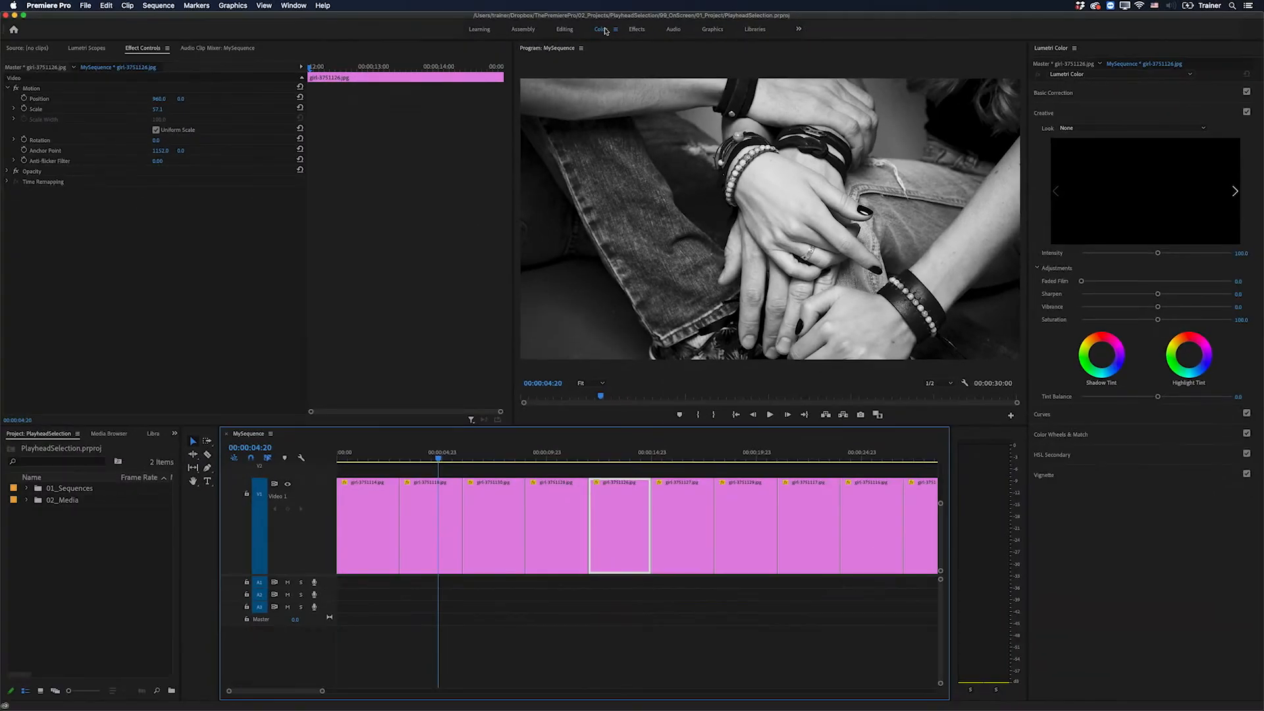
Step: Move the playhead over other photo clips, each one becoming the selected clip
{"action": "left_click", "coordinate": [688, 451]}
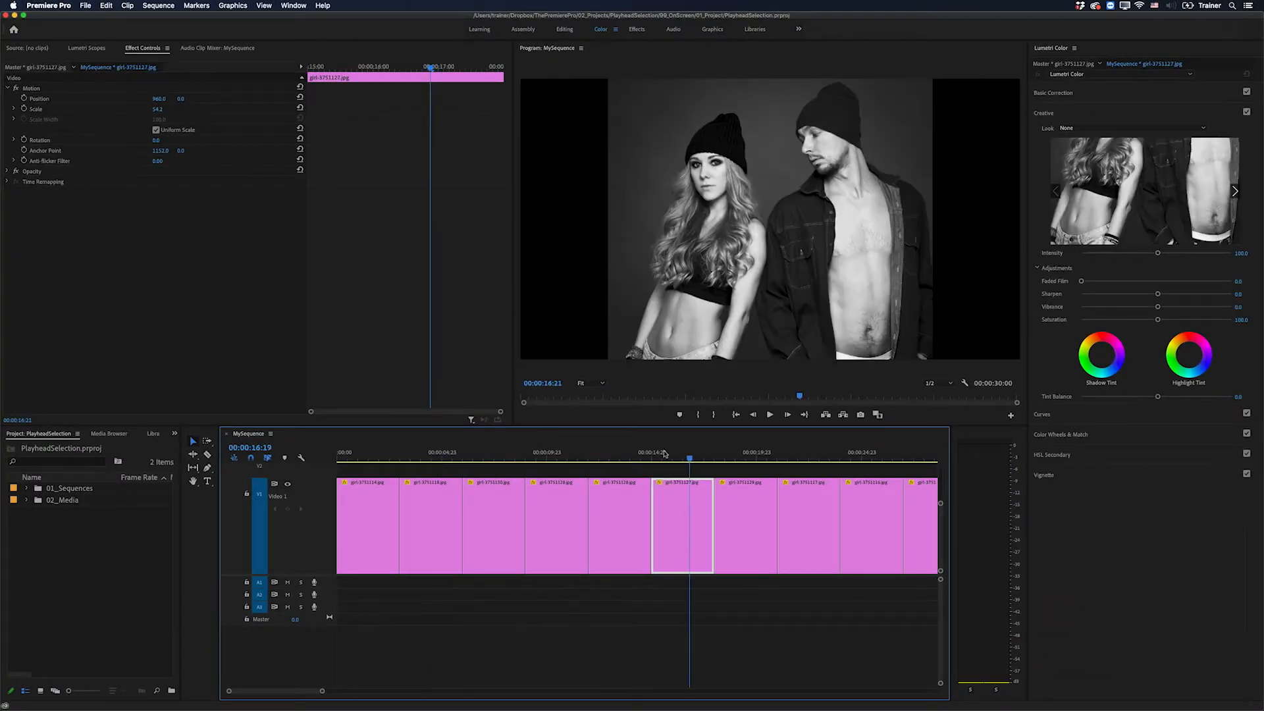
{"action": "left_click", "coordinate": [640, 451]}
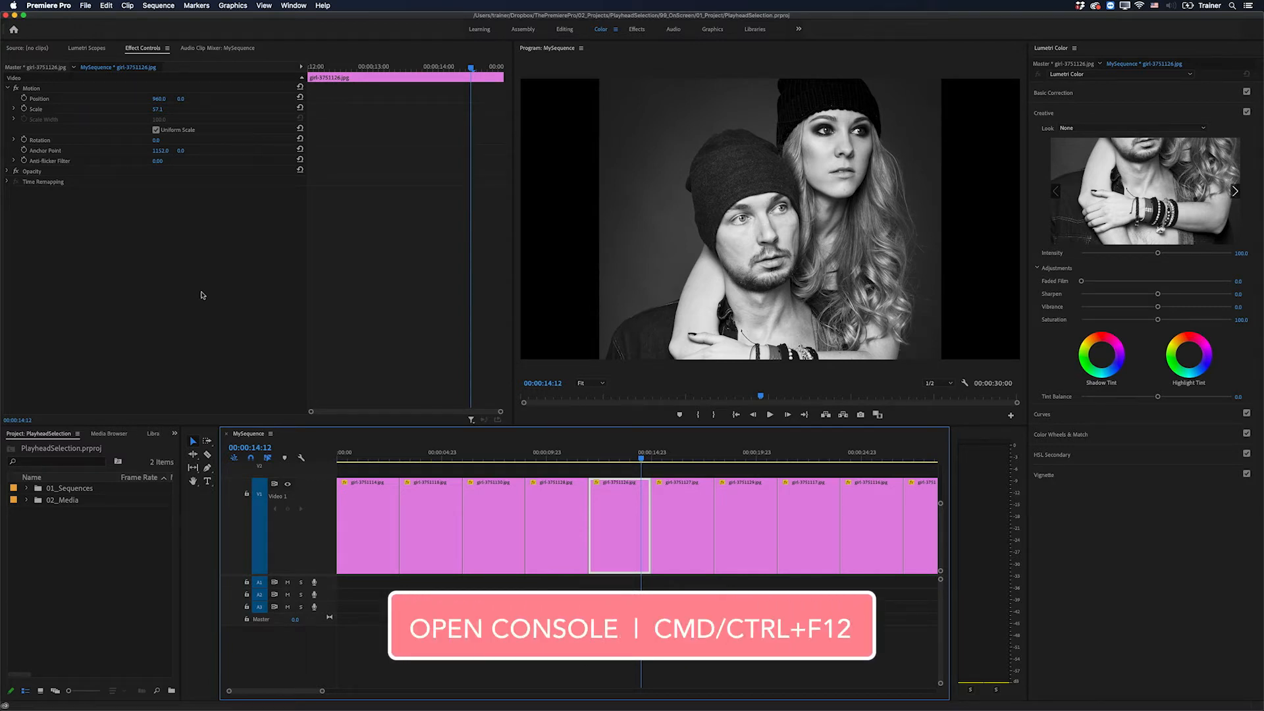
Step: Filter the Debug Database View to 'playhead' and untick Color.AutoSelectionFollowsPlayhead
{"action": "key", "text": "cmd+f12"}
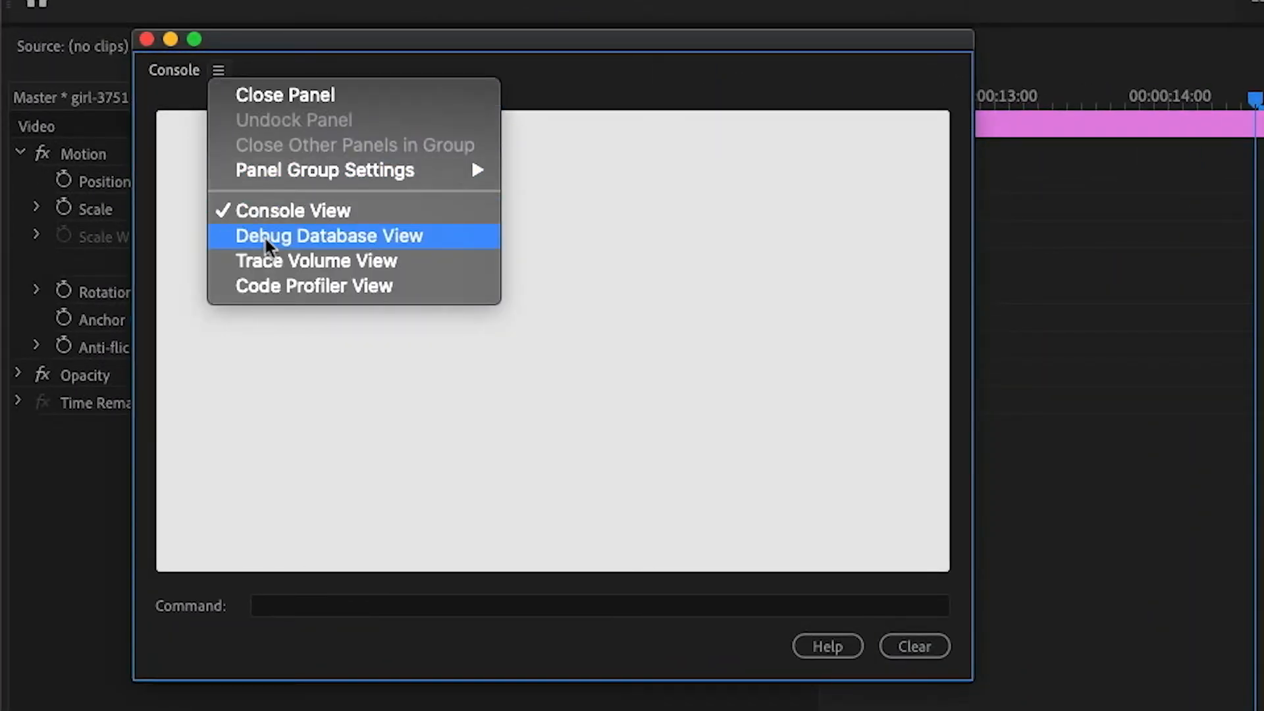
{"action": "left_click", "coordinate": [328, 235]}
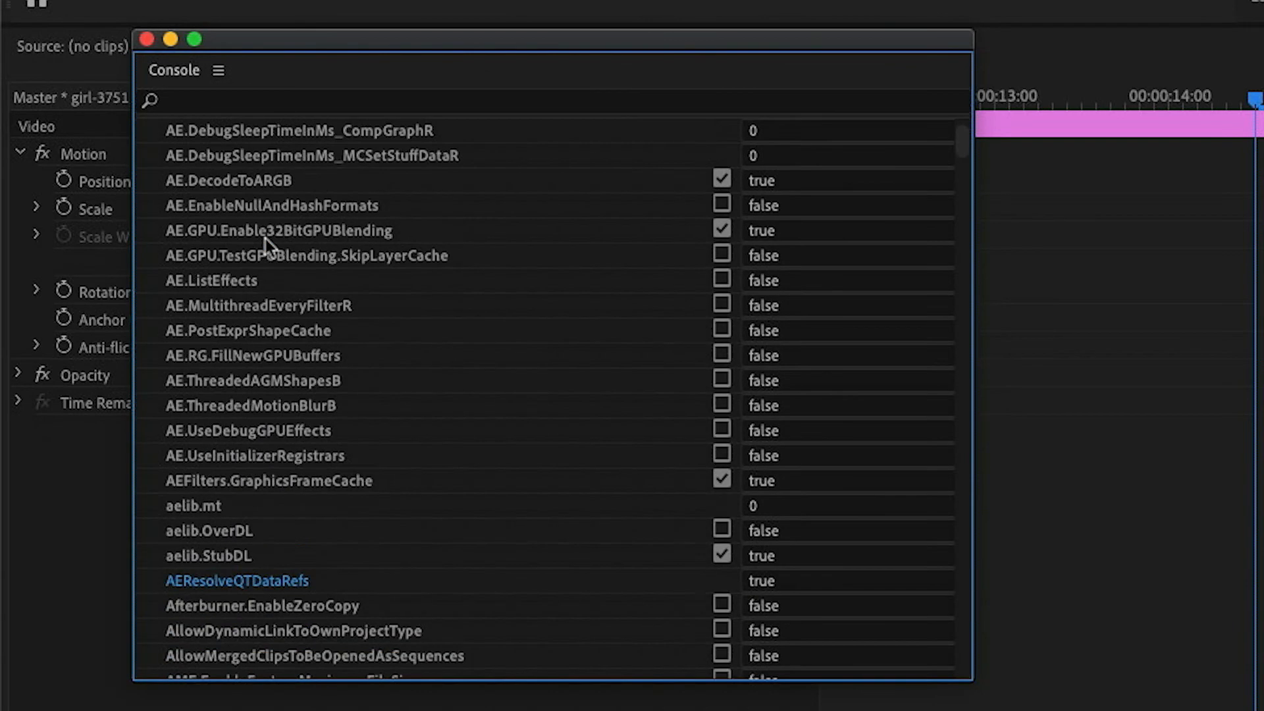
{"action": "scroll", "scroll_direction": "up", "scroll_amount": 3}
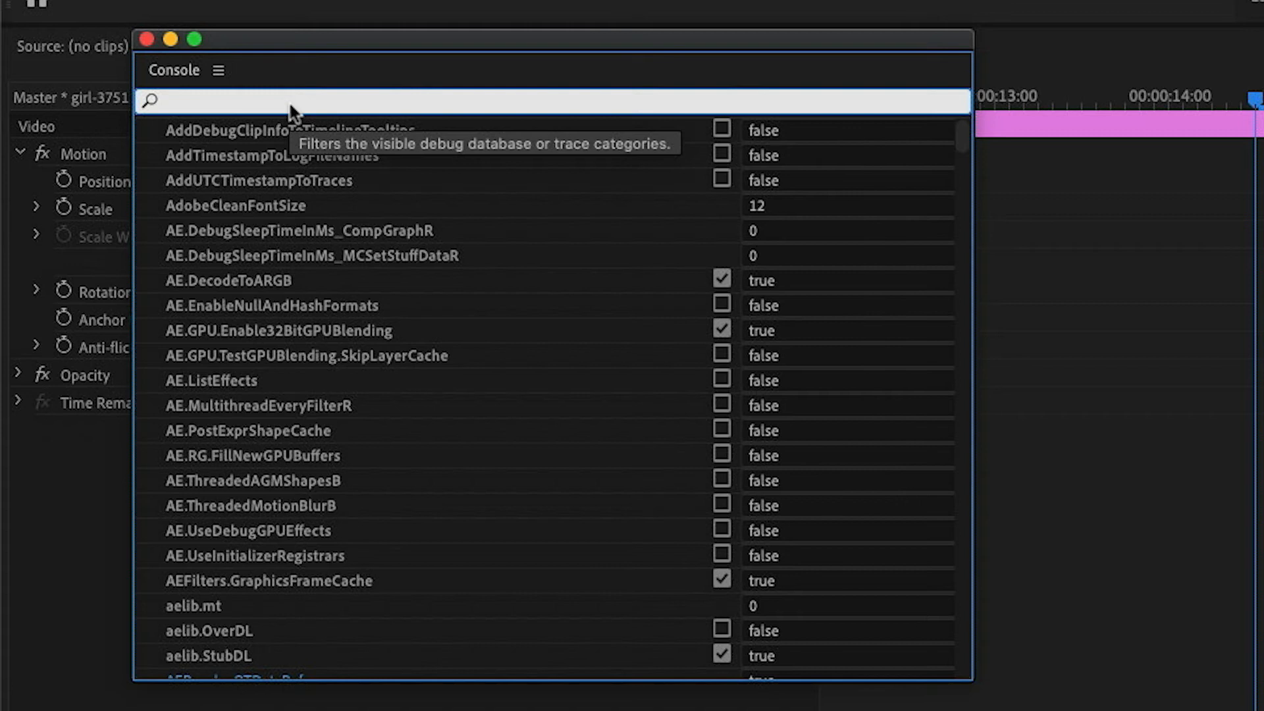
{"action": "type", "text": "playhea"}
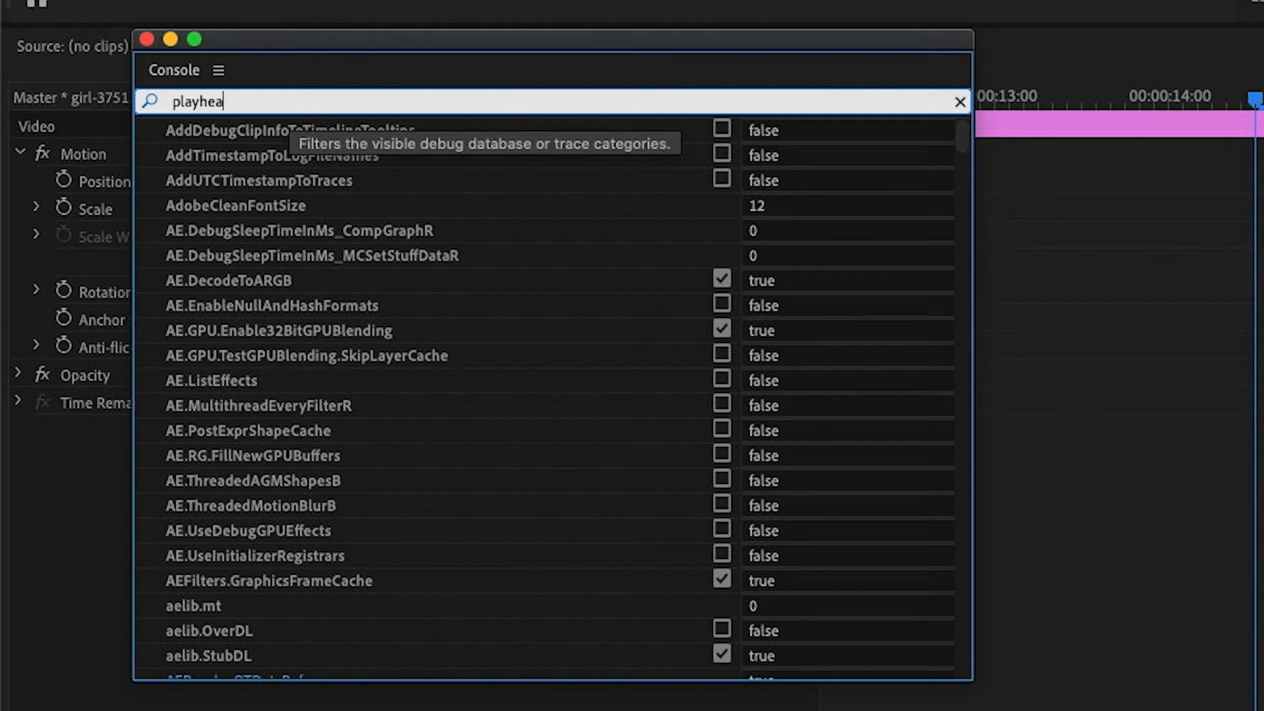
{"action": "type", "text": "d"}
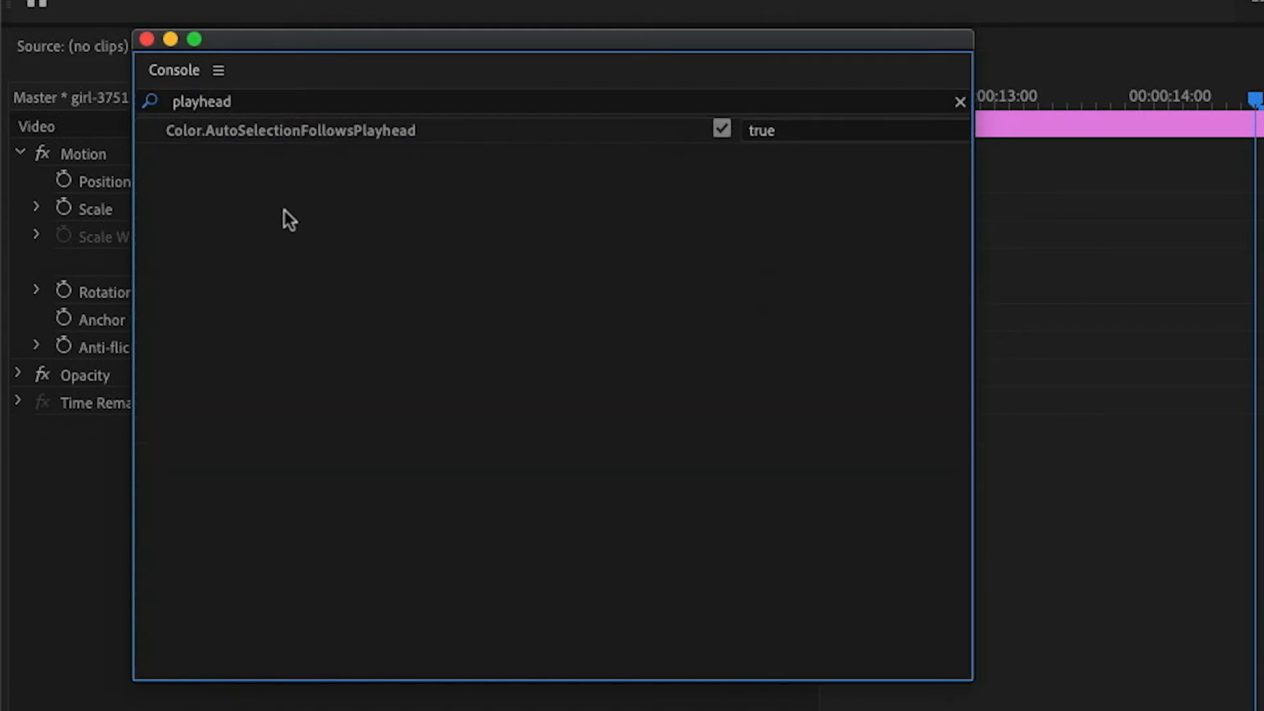
{"action": "mouse_move", "coordinate": [255, 170]}
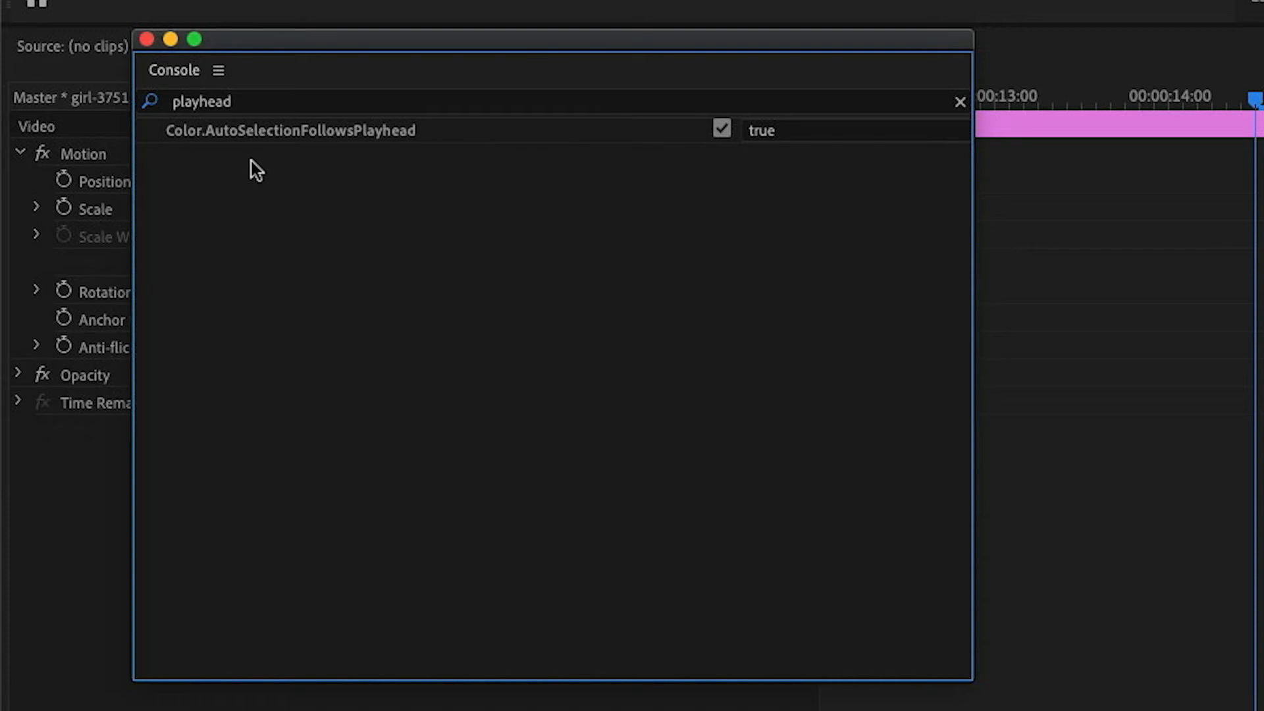
{"action": "mouse_move", "coordinate": [321, 165]}
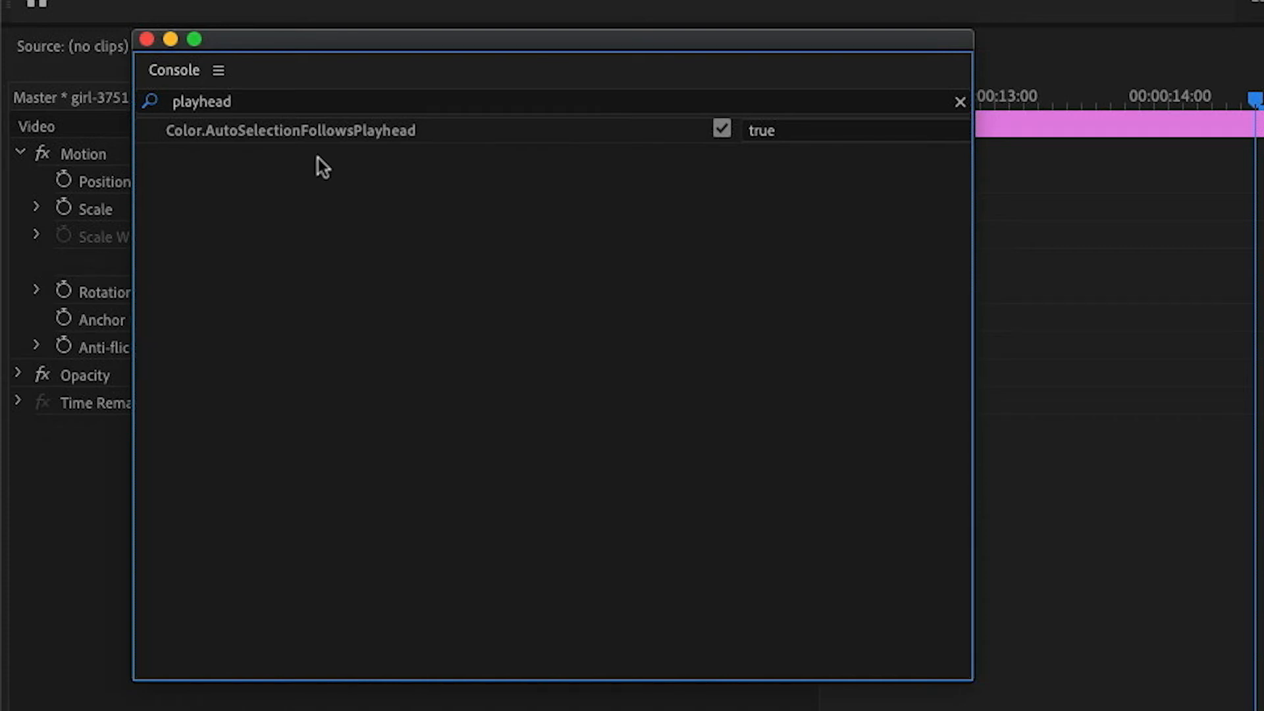
{"action": "left_click", "coordinate": [720, 131]}
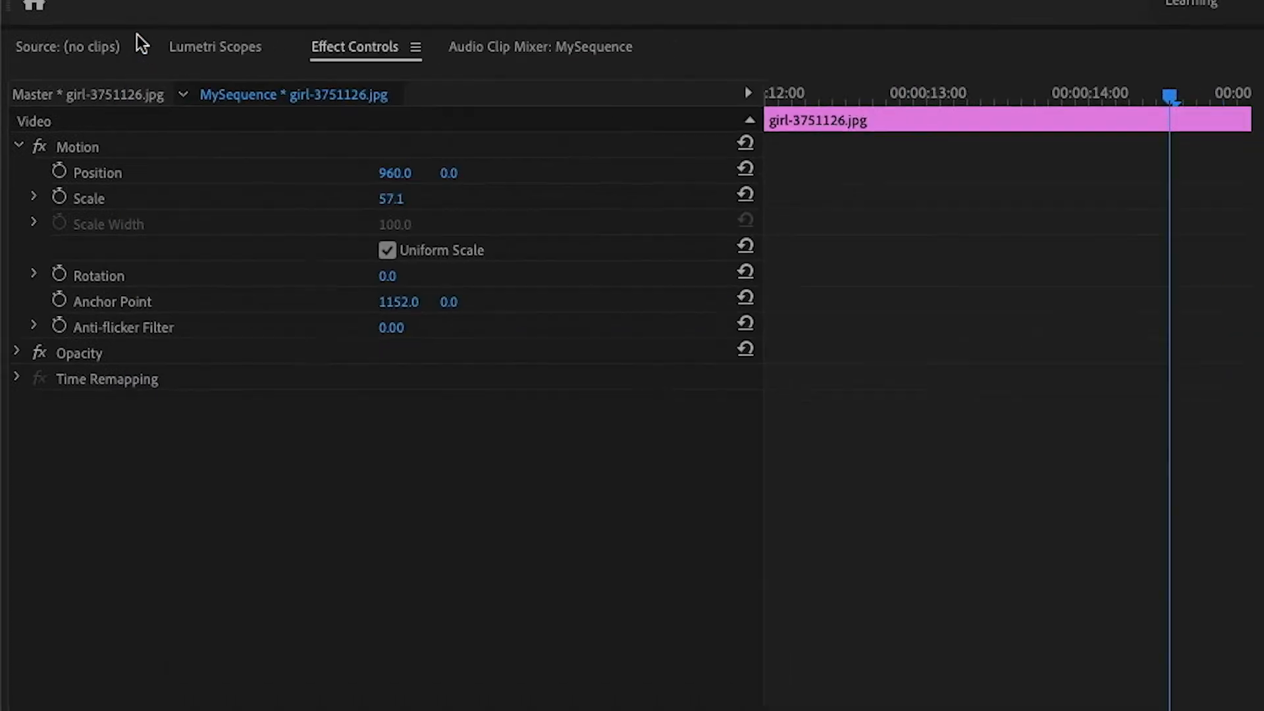
Step: Return to the Color workspace and move the playhead to an earlier photo, the selection staying put
{"action": "left_click", "coordinate": [565, 29]}
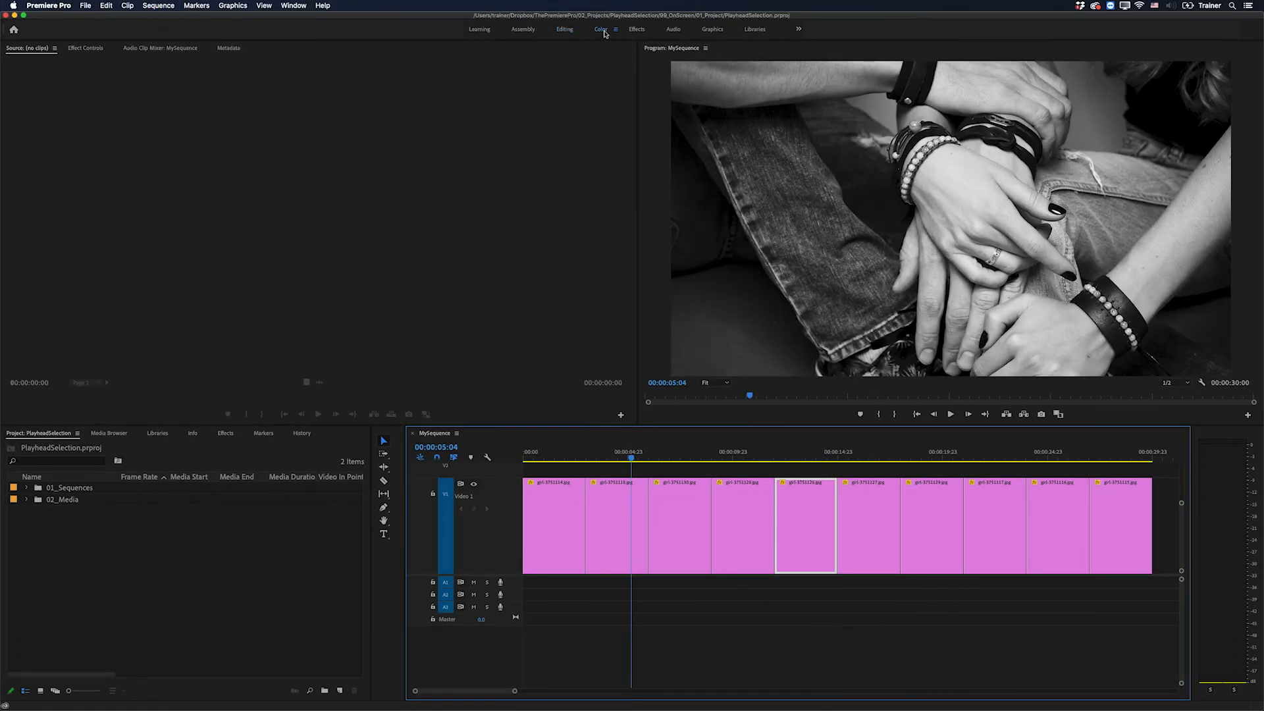
{"action": "left_click", "coordinate": [601, 29]}
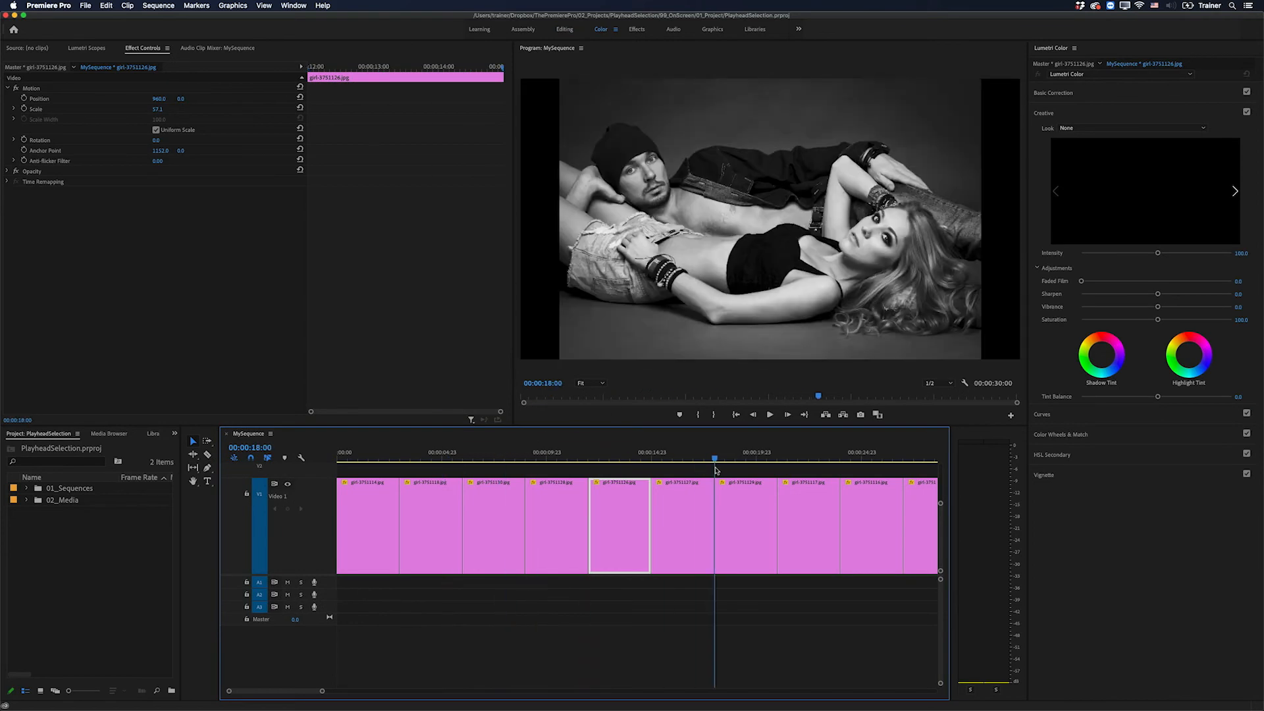
{"action": "left_click", "coordinate": [473, 459]}
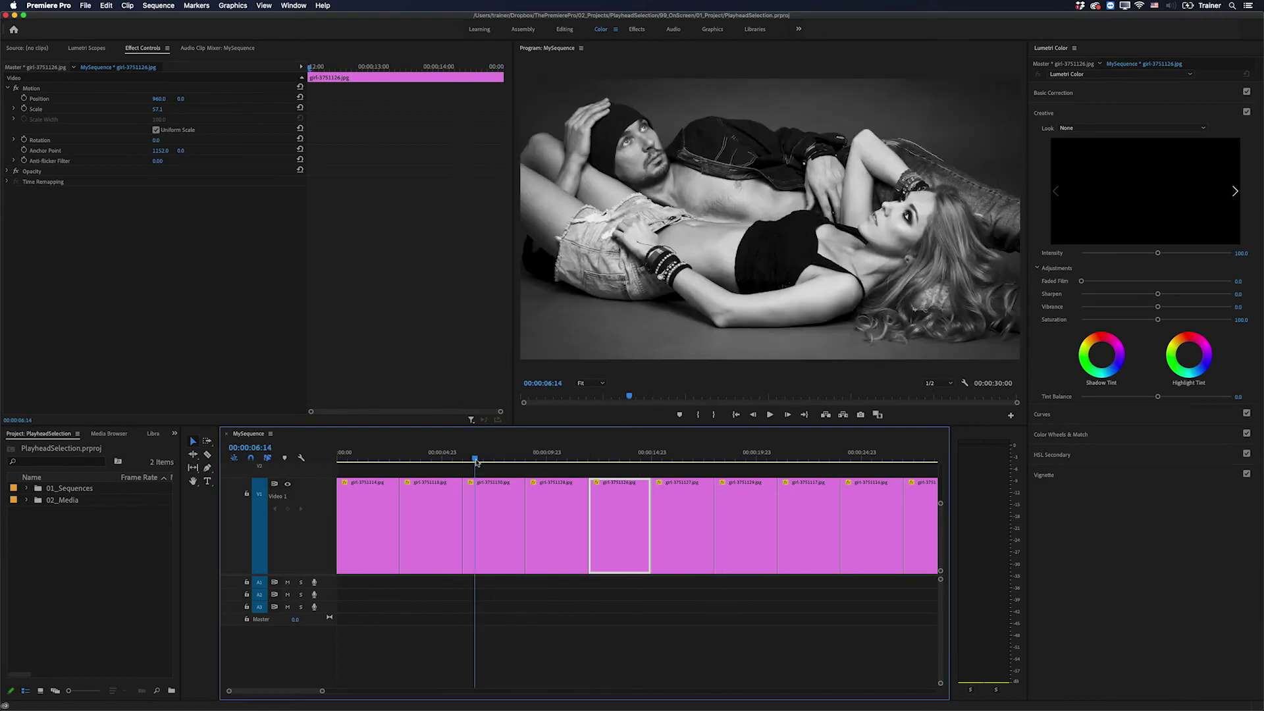